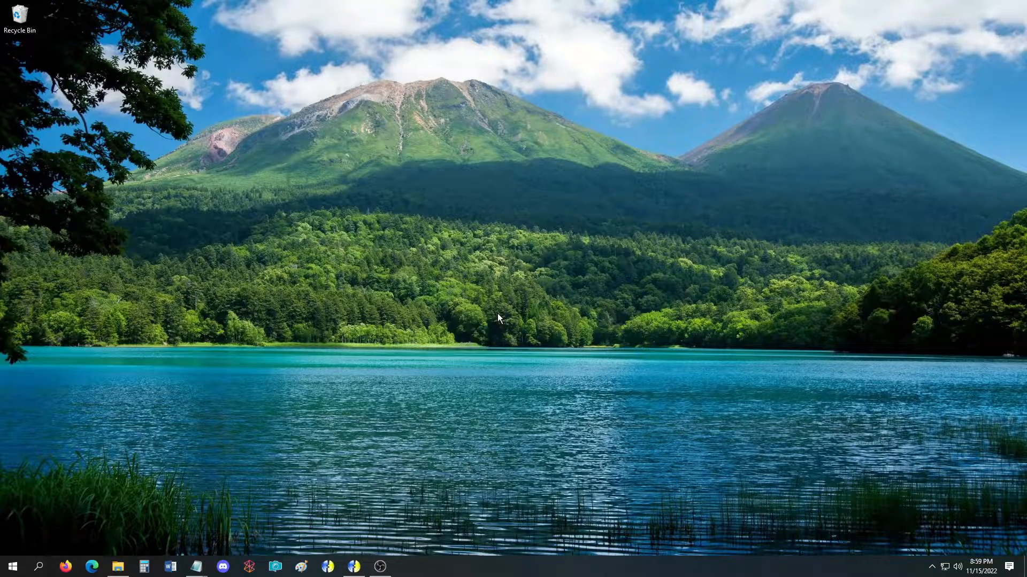
# Bring up File Explorer showing the Ikemen_GO_v0.98.2 game folder.
pyautogui.click(117, 567)
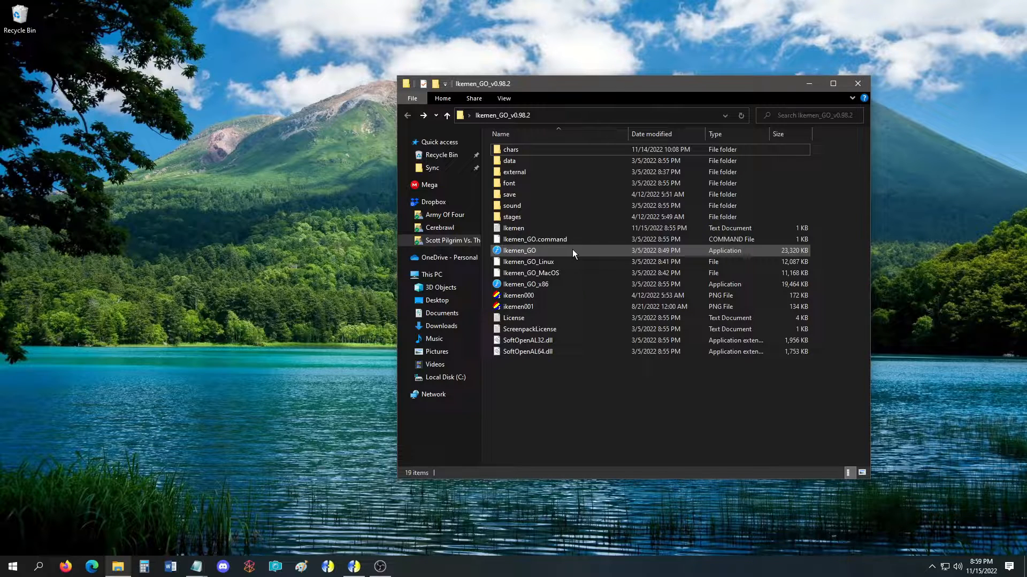
pyautogui.doubleClick(520, 250)
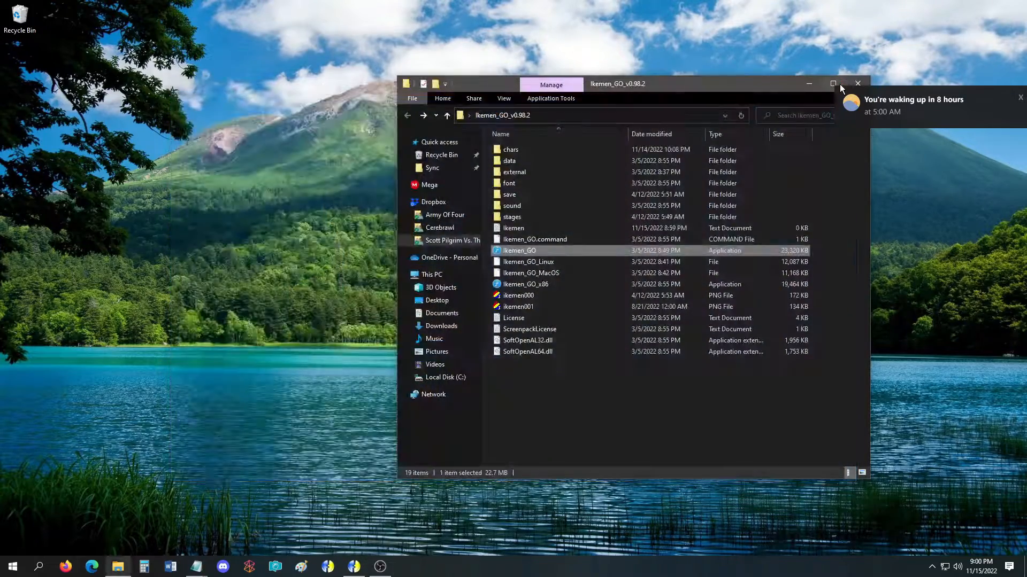
# Load data\system.def into Notepad beside the Ikemen GO folder.
pyautogui.click(1019, 96)
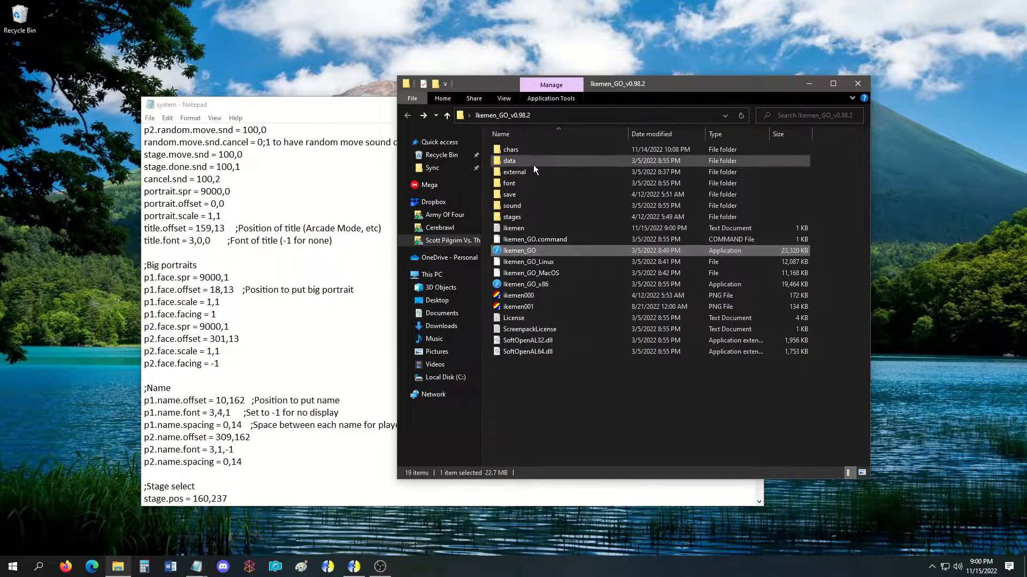
pyautogui.doubleClick(509, 160)
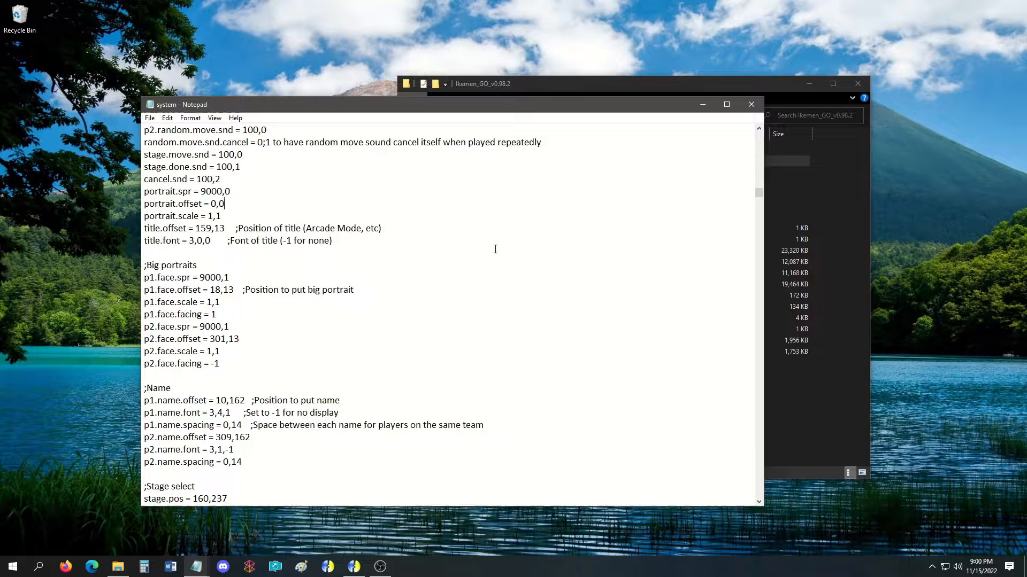
pyautogui.moveTo(325, 200)
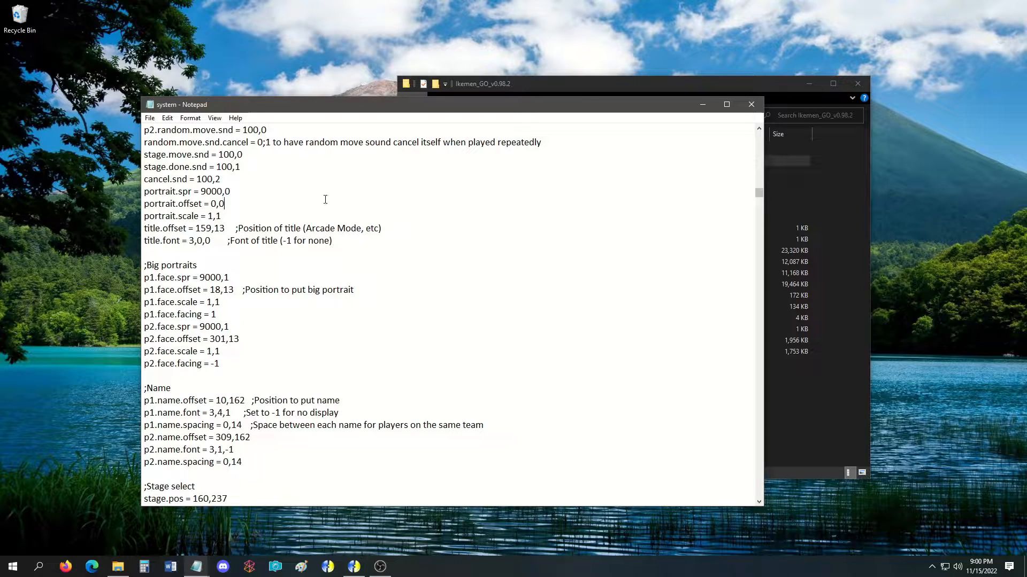
# Replace p1.face.spr = 9000,1 with p1.face.anim = 0 and save.
pyautogui.doubleClick(170, 266)
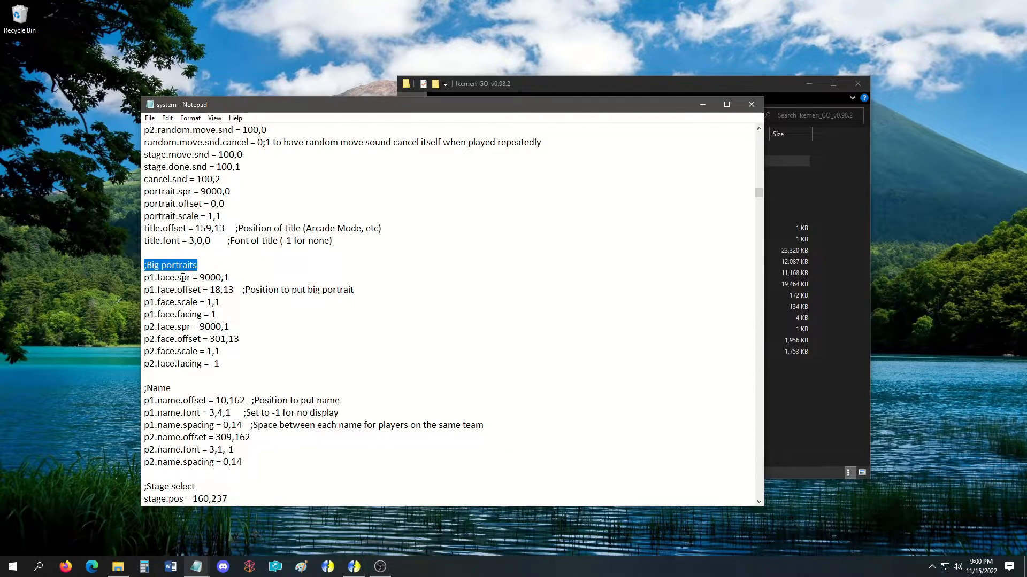
pyautogui.doubleClick(184, 278)
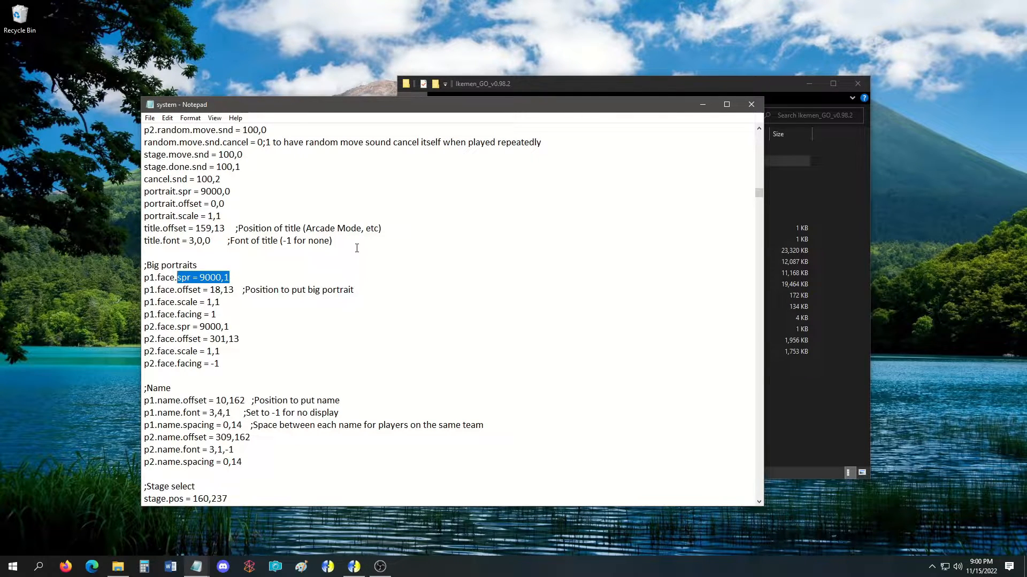
pyautogui.write('anim')
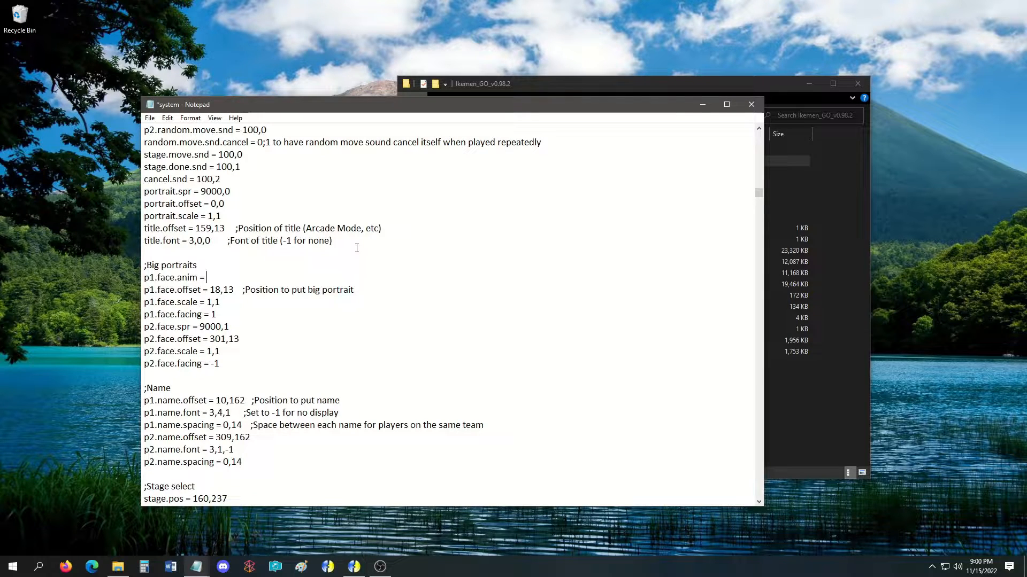
pyautogui.write('0')
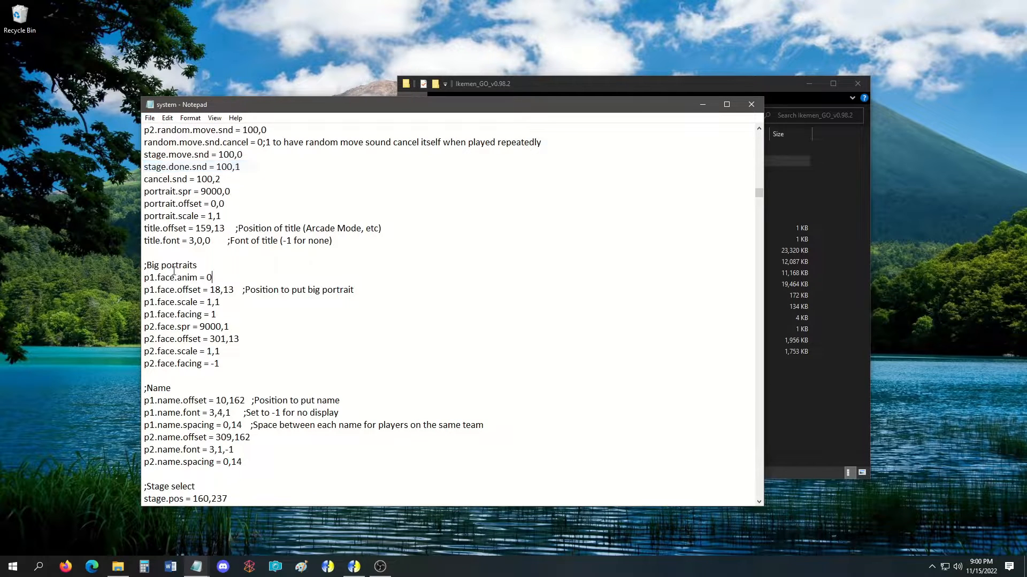
pyautogui.moveTo(540, 101)
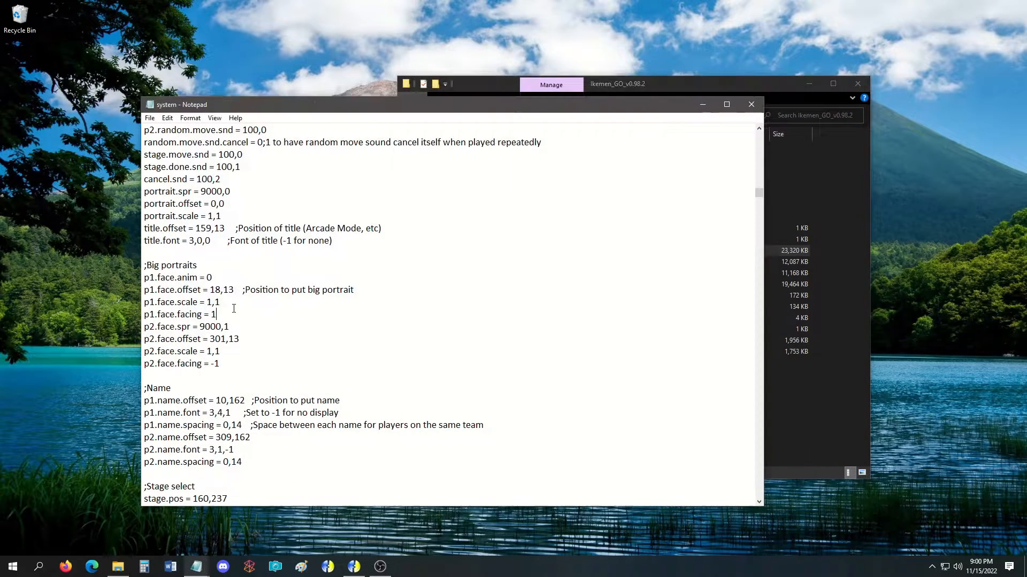
# Change p1.face.offset from 18,13 to 50,200 and save.
pyautogui.doubleClick(228, 290)
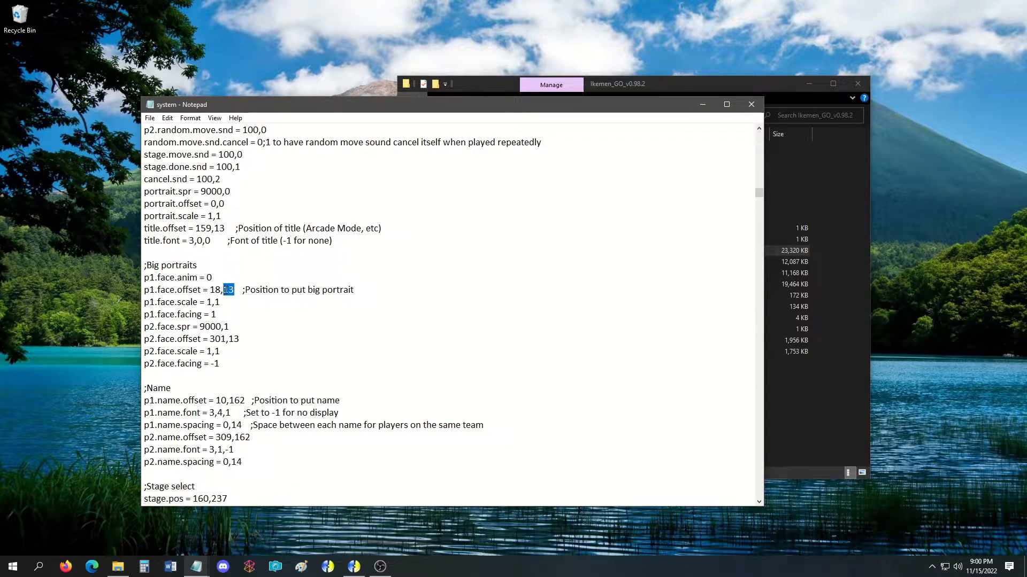
pyautogui.write('200')
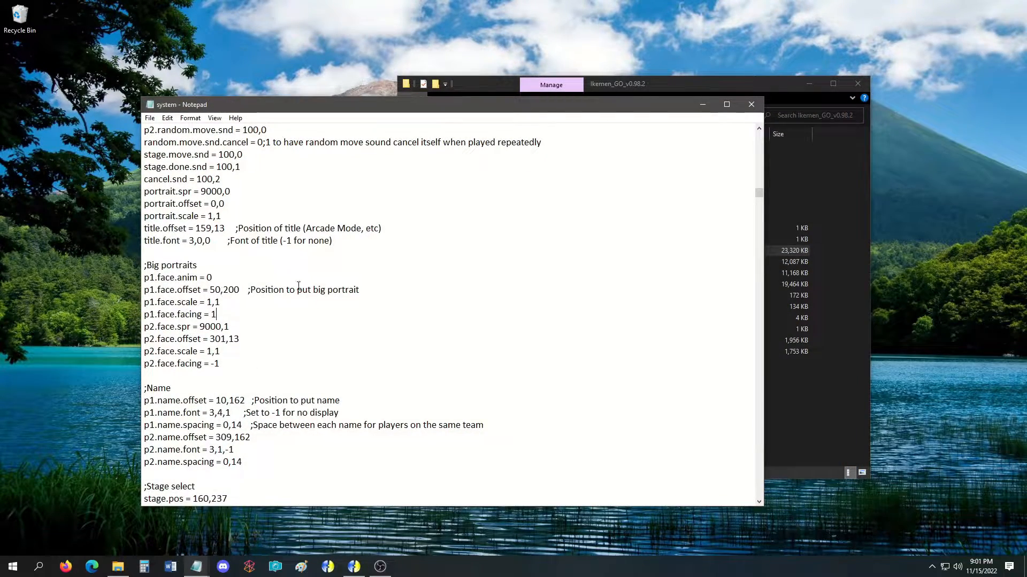
pyautogui.moveTo(312, 257)
pyautogui.write('p1.')
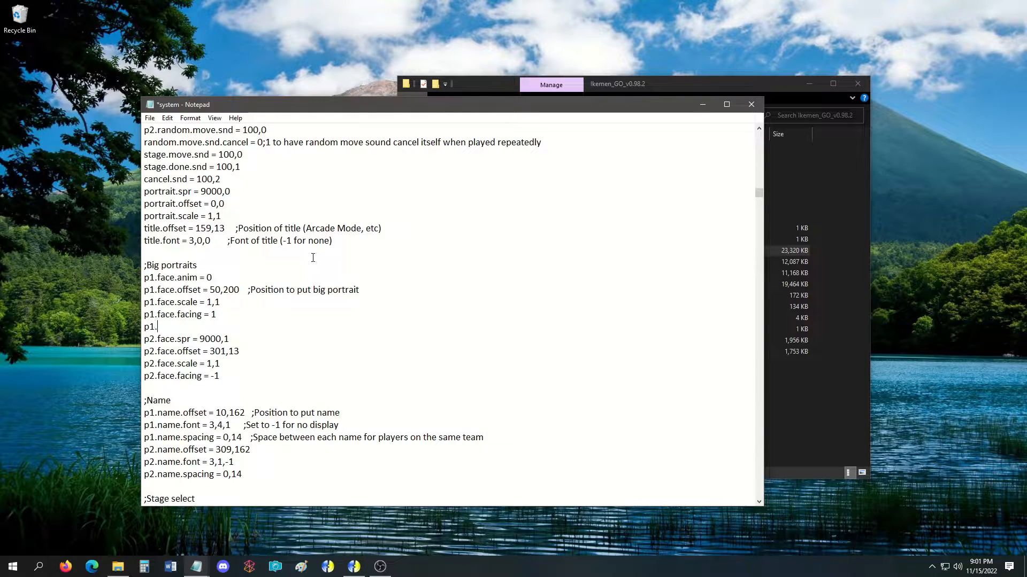
# Add p1.face2.spr = 9000,1 and p1.face2.offset = 100,13 below the p1.face block.
pyautogui.write('face2')
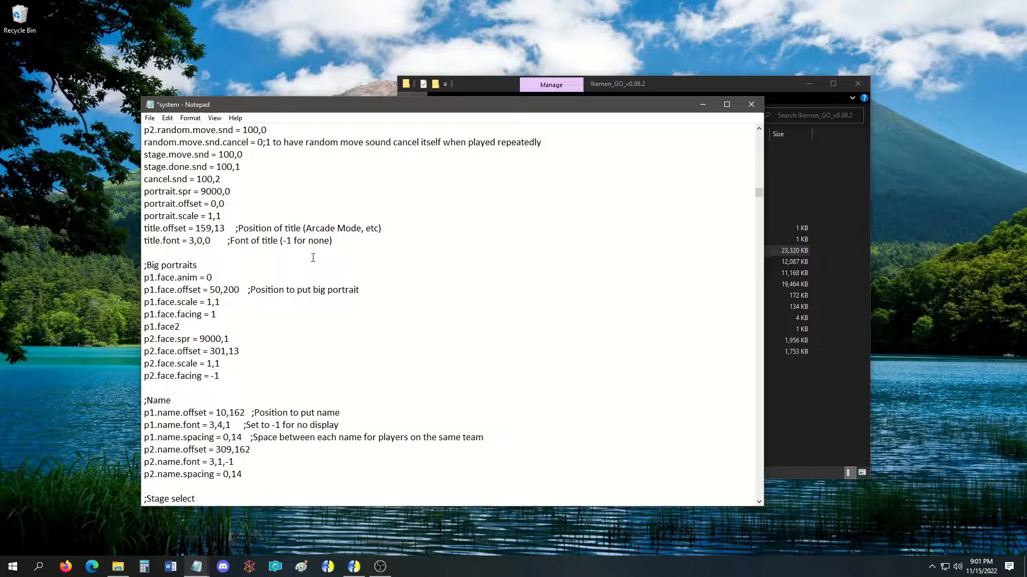
pyautogui.write('.spr')
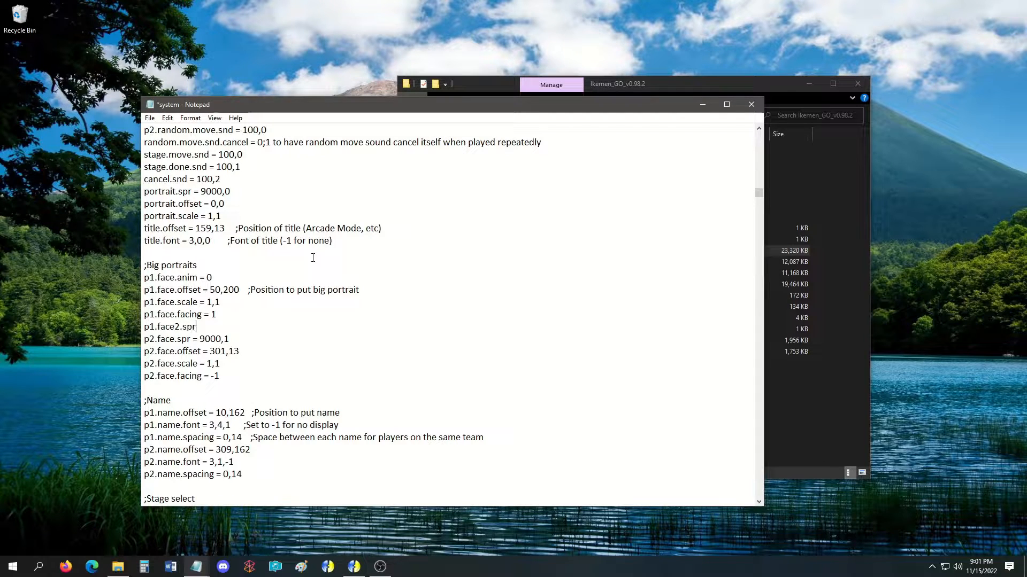
pyautogui.write('= 9000,')
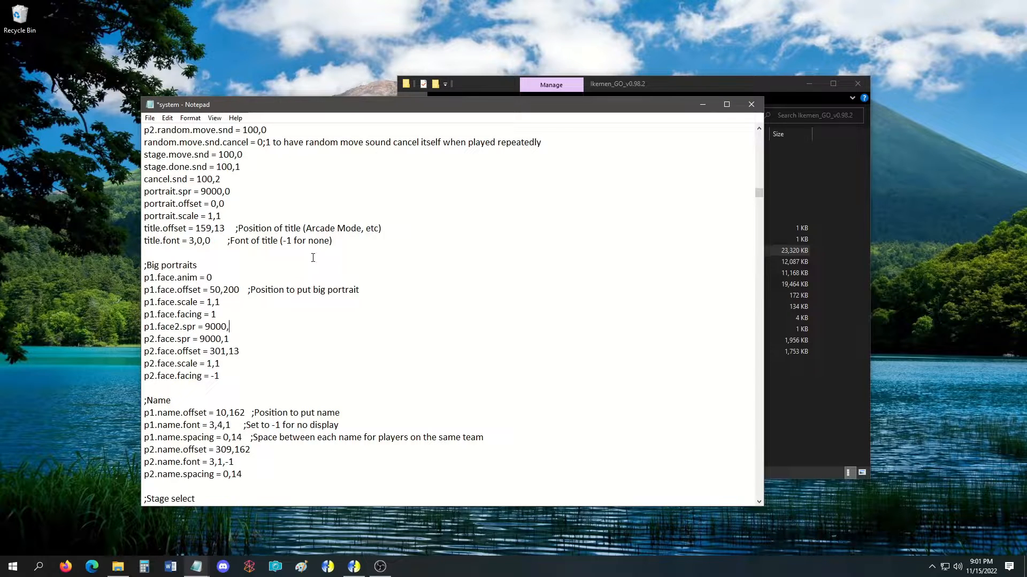
pyautogui.write('1')
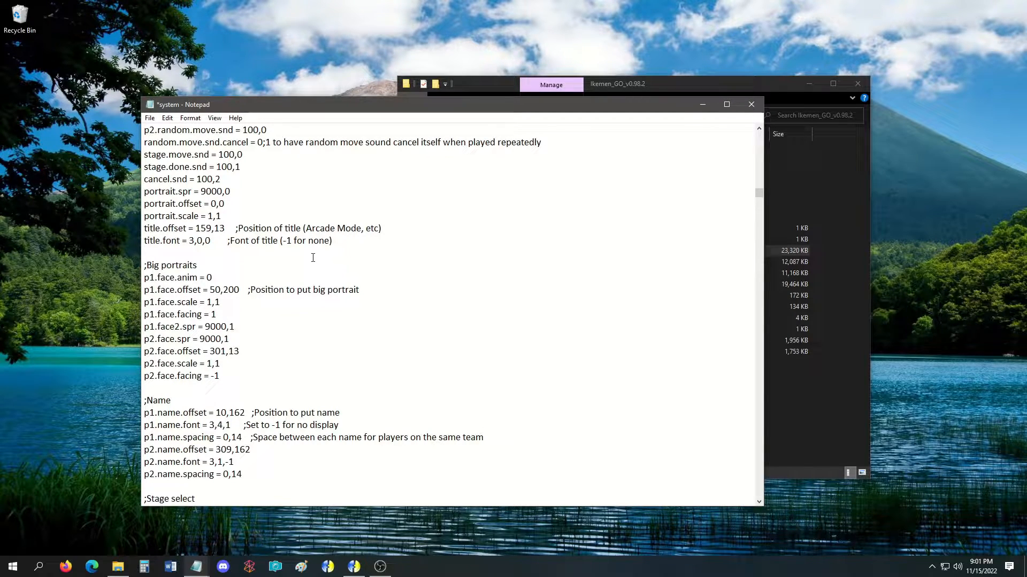
pyautogui.scroll(3)
pyautogui.write('p')
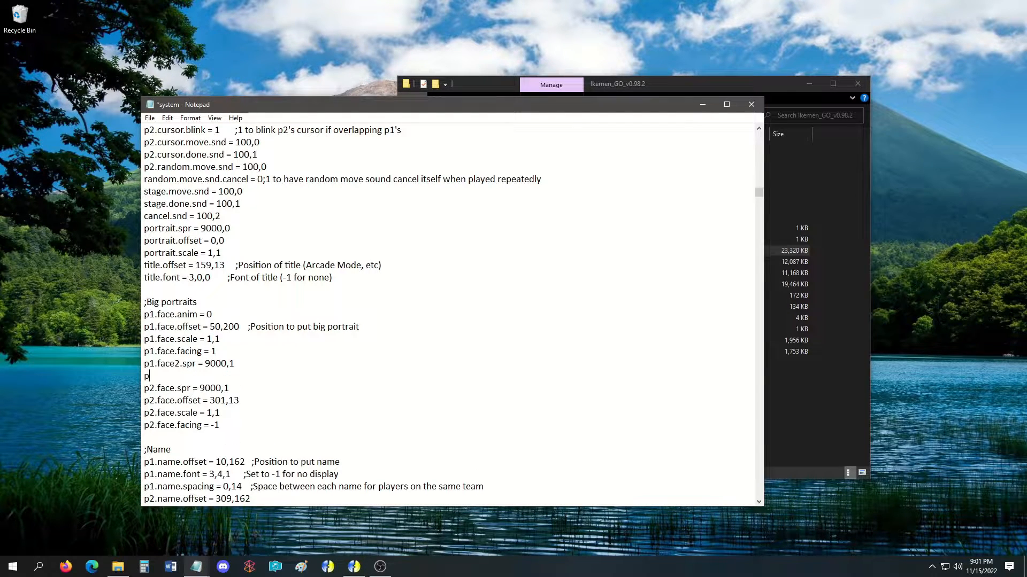
pyautogui.write('1.face2')
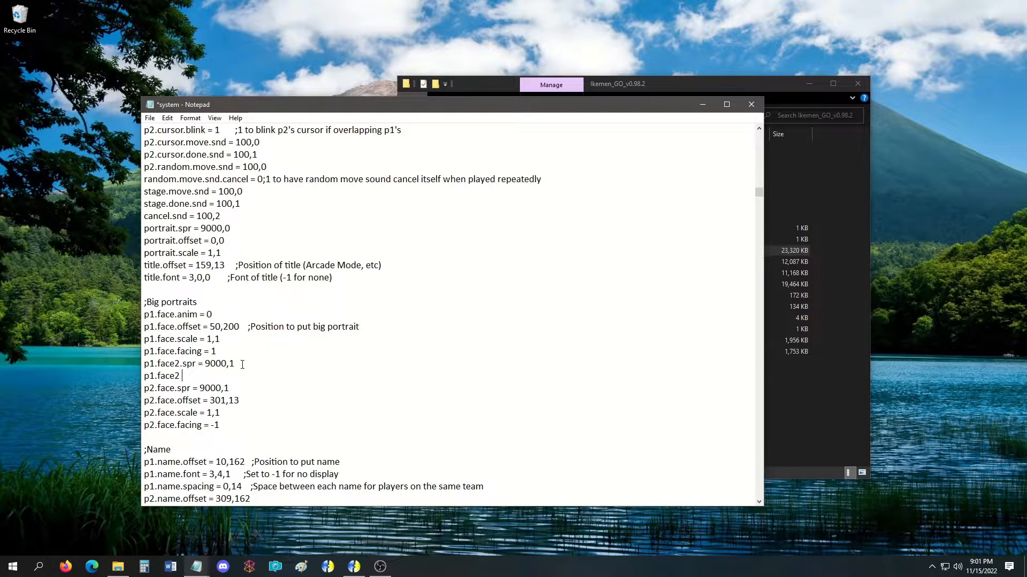
pyautogui.write('.')
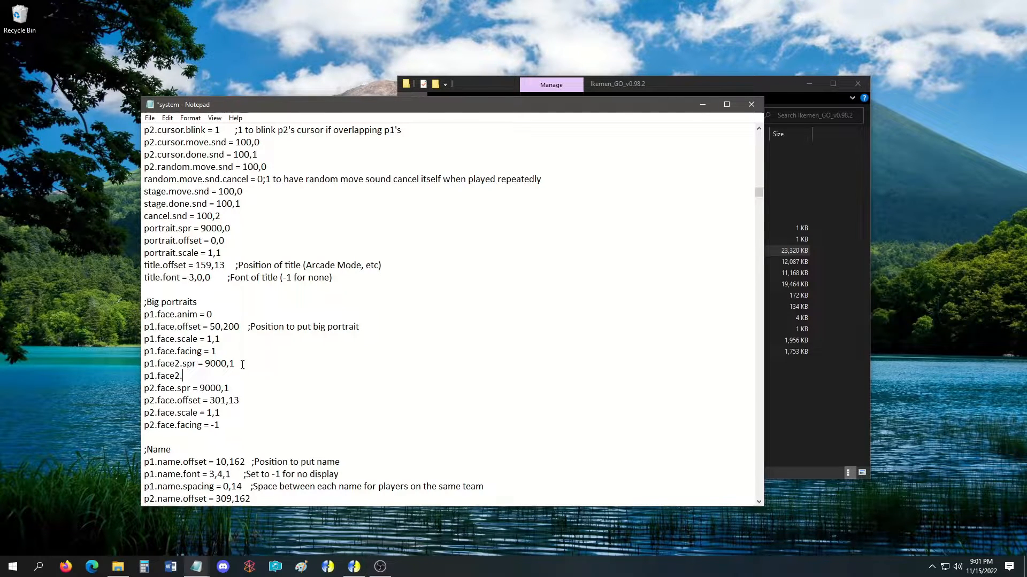
pyautogui.write('offset =')
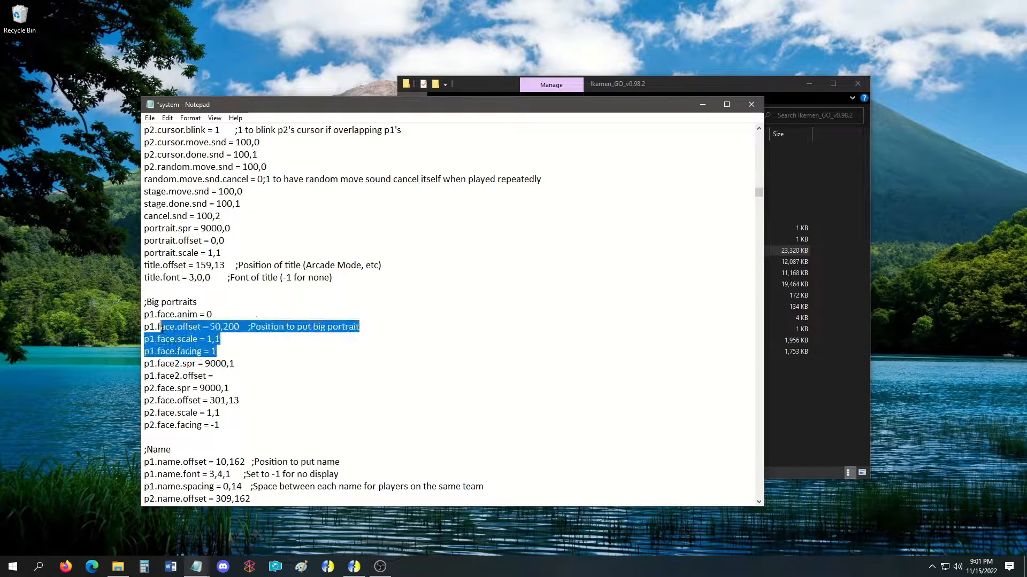
pyautogui.click(279, 372)
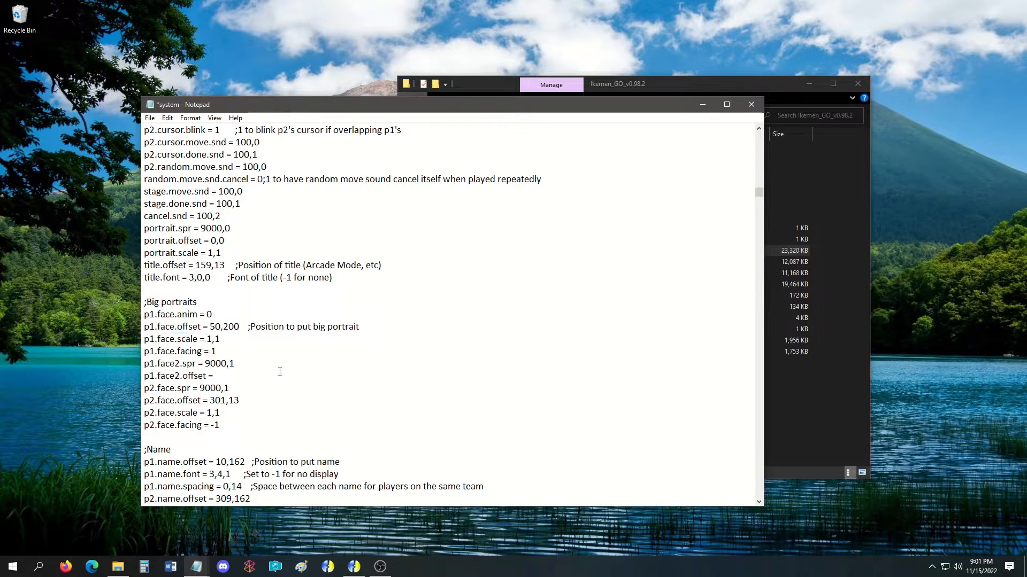
pyautogui.click(215, 375)
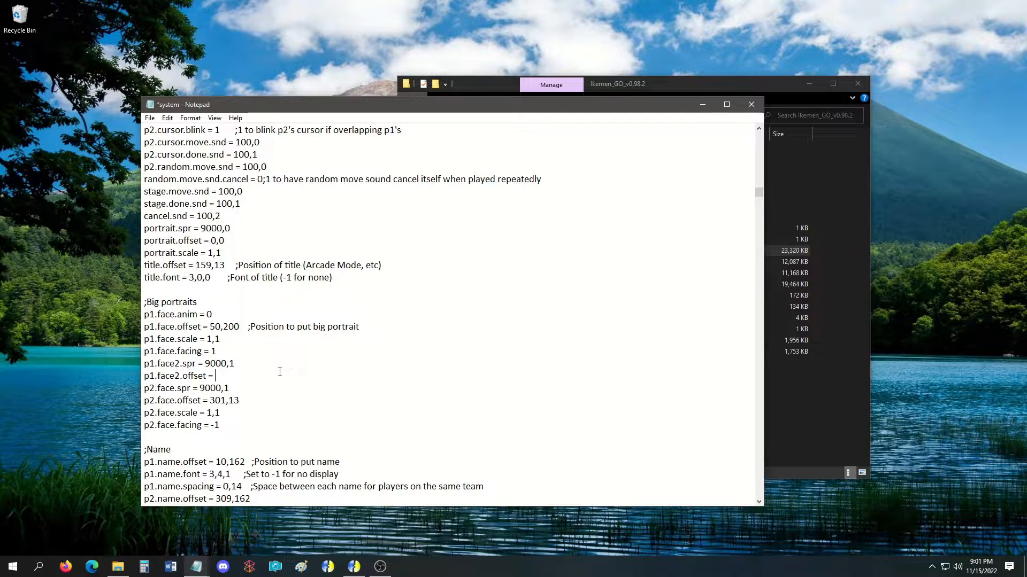
pyautogui.write('13')
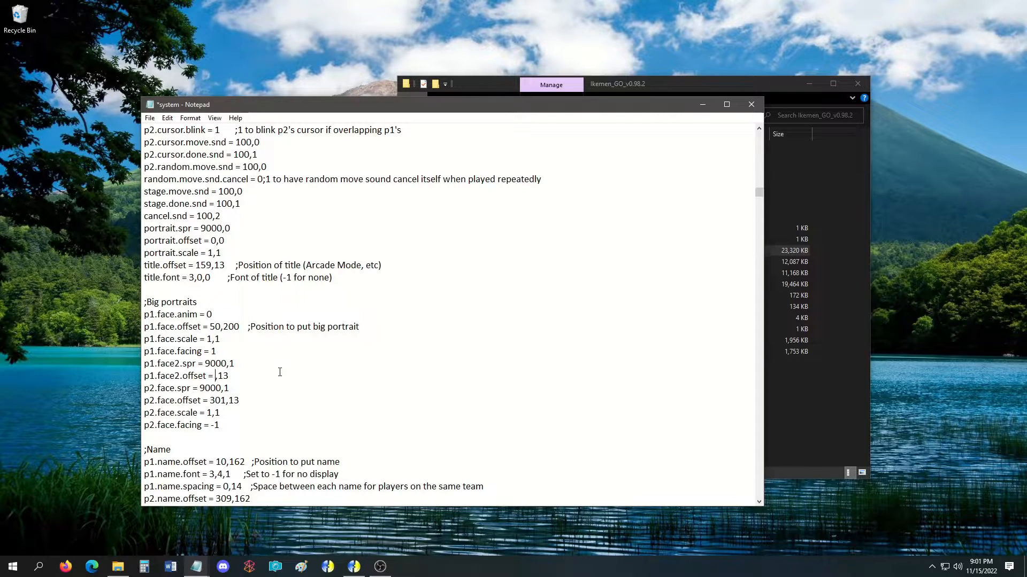
pyautogui.write('100')
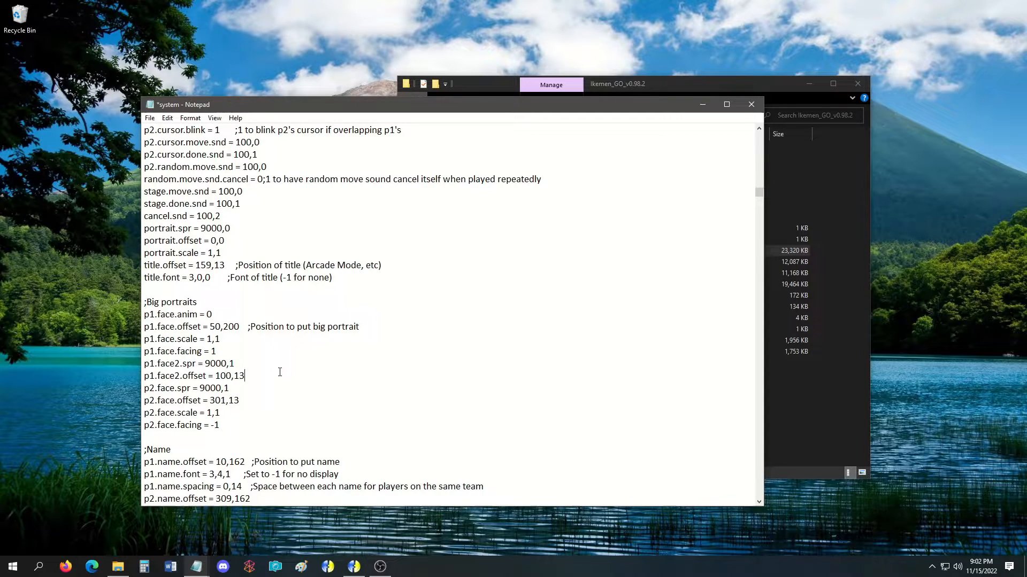
# Add p1.face2.scale = 1,1 and p1.face2.facing = 1 to complete the face2 block.
pyautogui.write('p1.face2.sc')
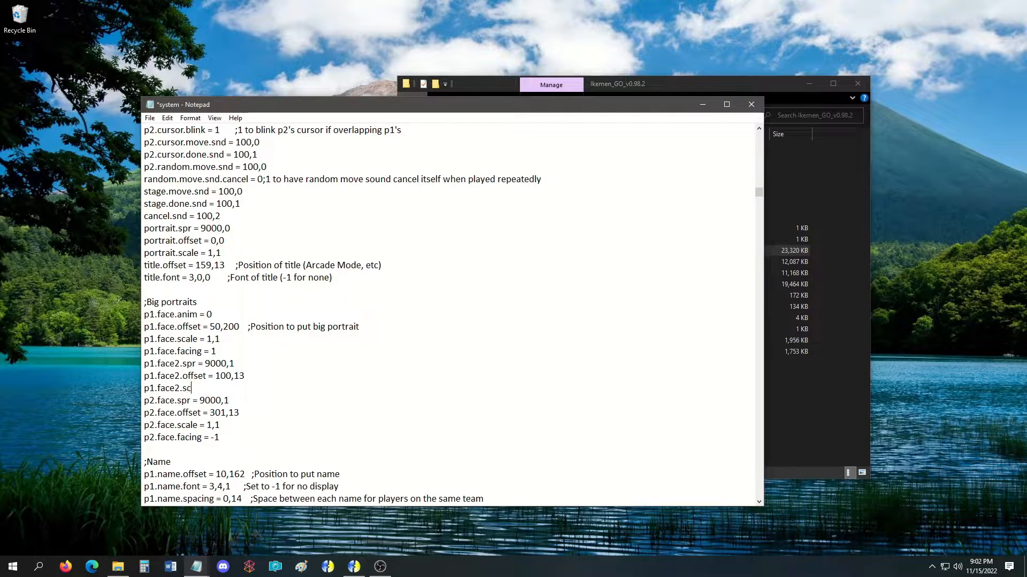
pyautogui.write('ale = 1,1')
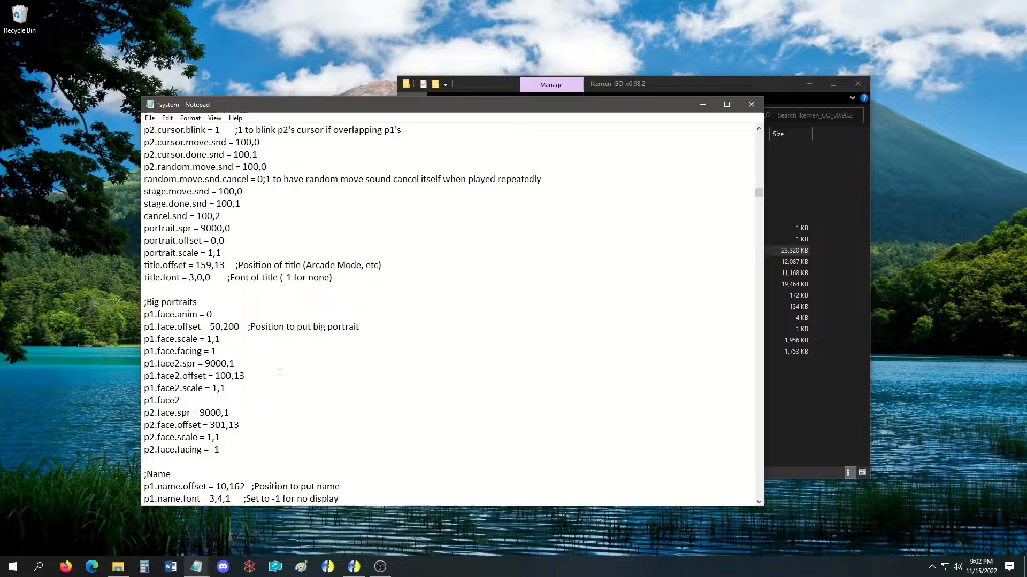
pyautogui.write('.facing = 1')
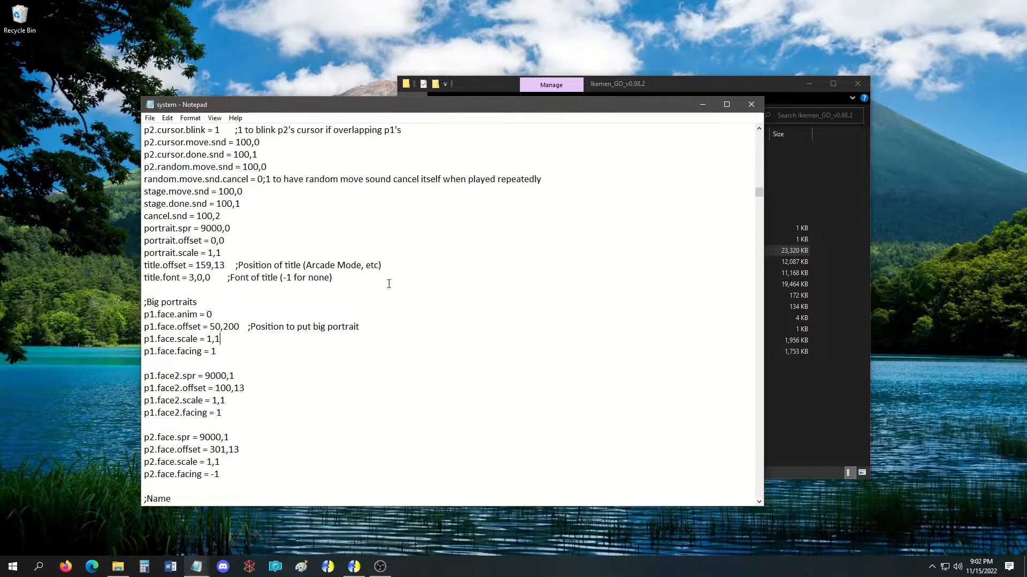
# Launch Ikemen_GO.exe and view Kung Fu Man's portrait with stand animation on the select screen.
pyautogui.click(616, 83)
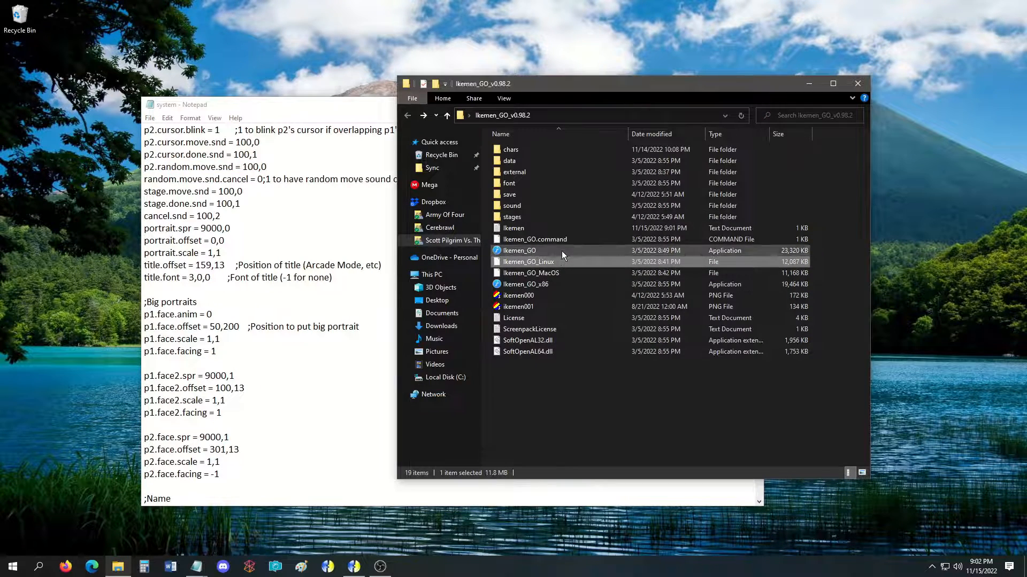
pyautogui.doubleClick(519, 250)
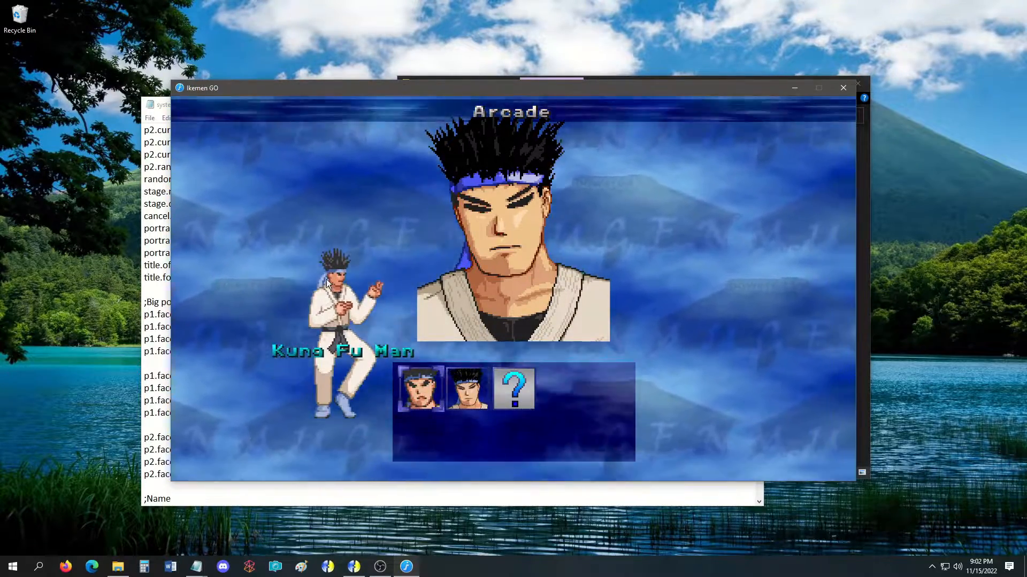
pyautogui.moveTo(484, 167)
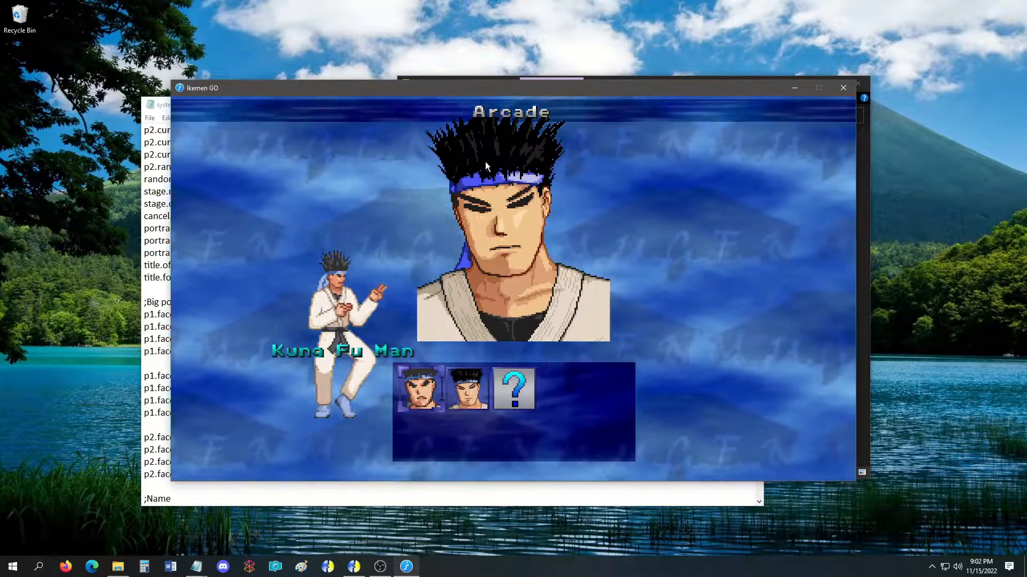
pyautogui.moveTo(255, 313)
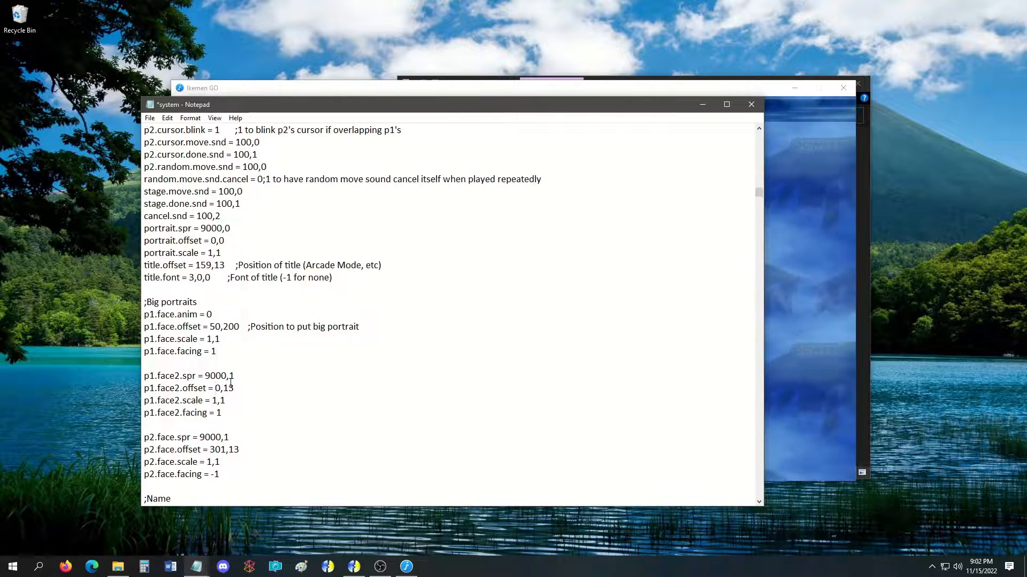
# Set p1.face2.offset to 100,13, save, and leave the system file.
pyautogui.write('100')
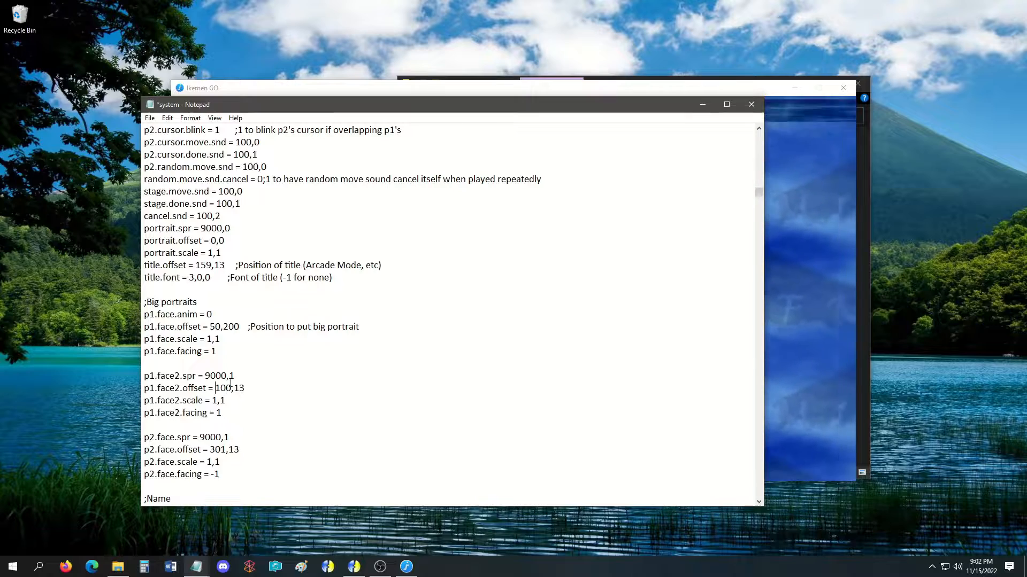
pyautogui.click(150, 119)
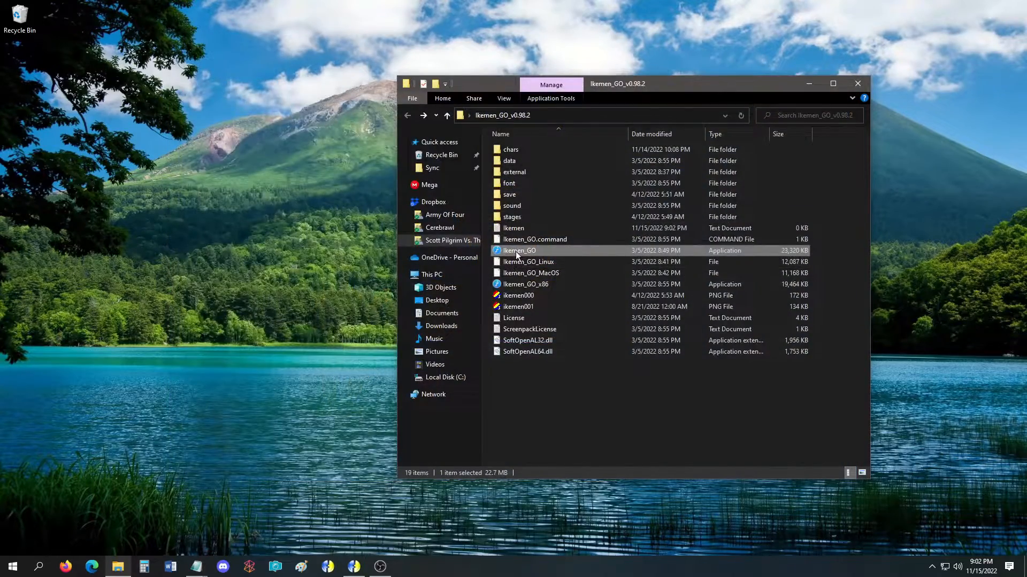
# Relaunch Ikemen_GO.exe to recheck the select screen, then close the game.
pyautogui.doubleClick(518, 250)
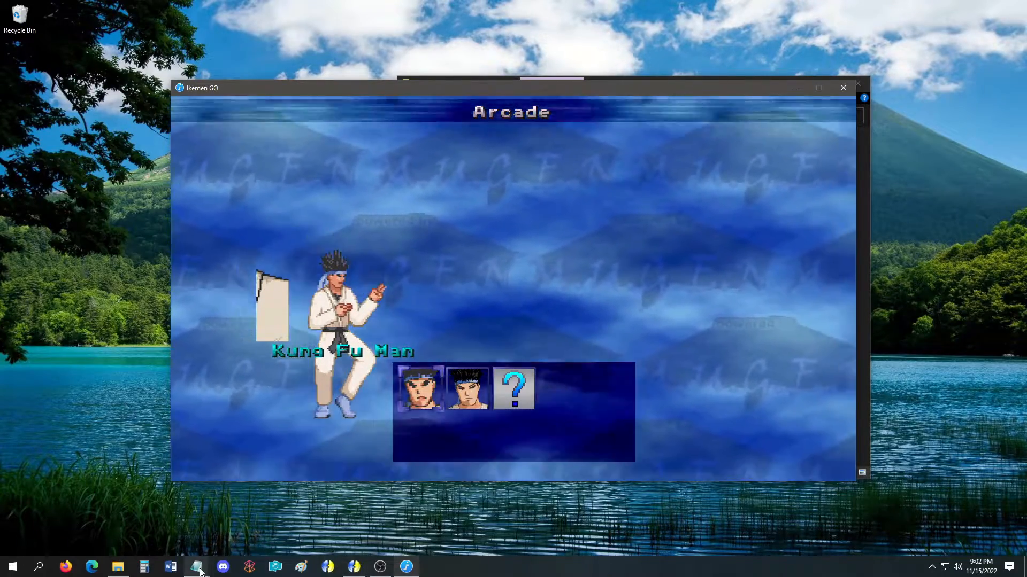
pyautogui.click(197, 566)
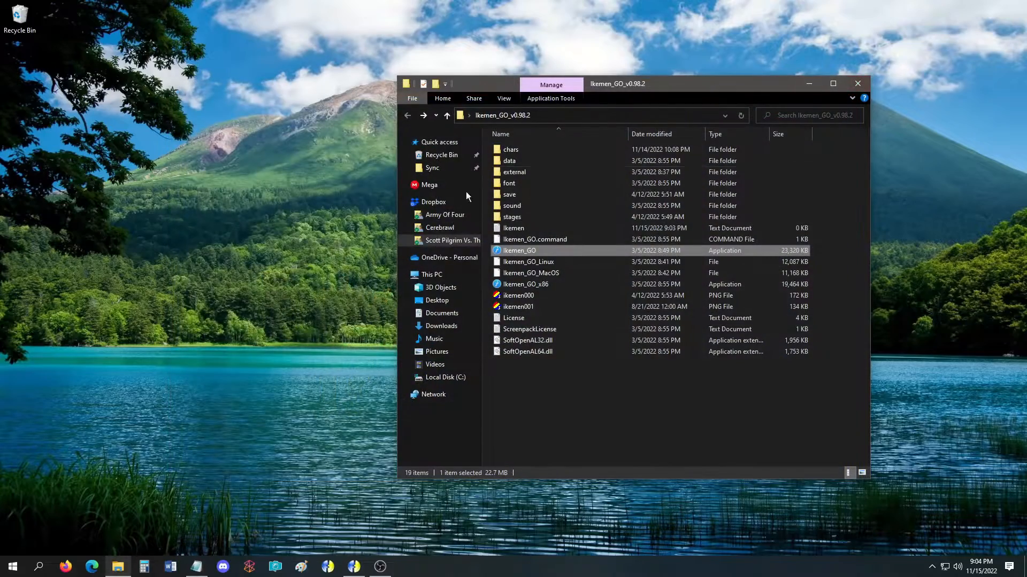
# Launch Ikemen_GO.exe from the Scott Pilgrim Vs. The World IKEMEN Edition folder.
pyautogui.click(453, 241)
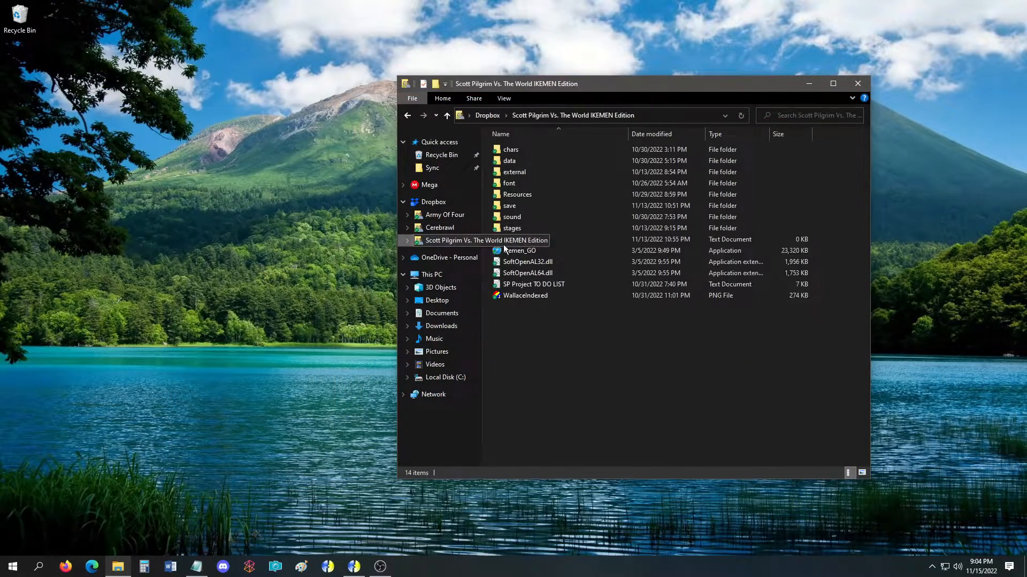
pyautogui.doubleClick(519, 251)
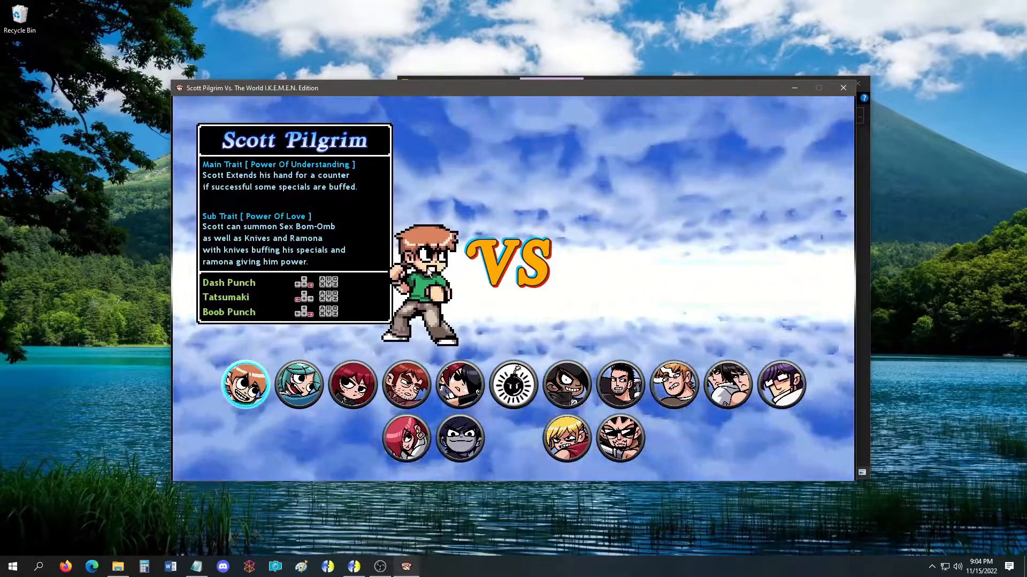
pyautogui.moveTo(330, 219)
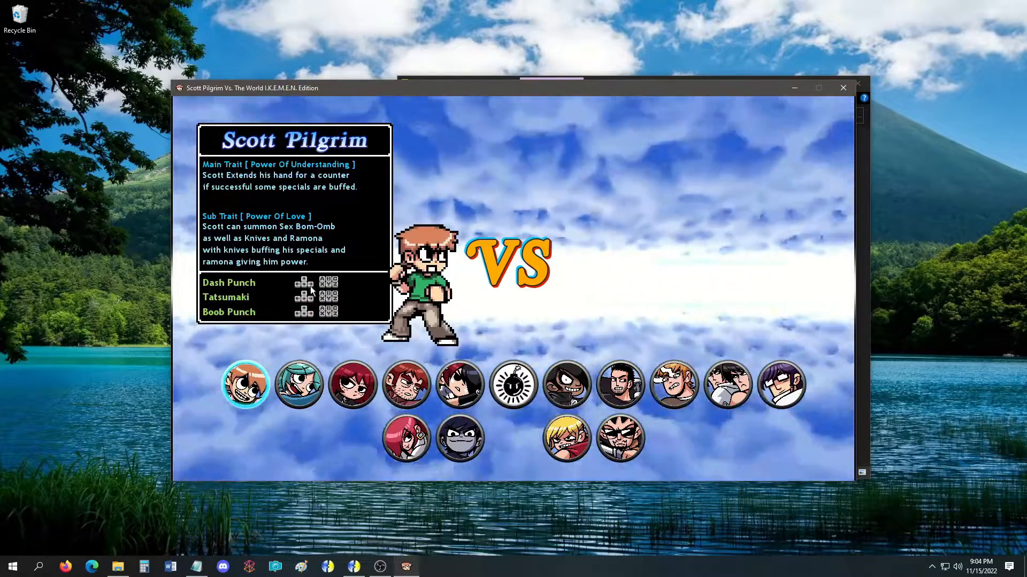
pyautogui.moveTo(339, 24)
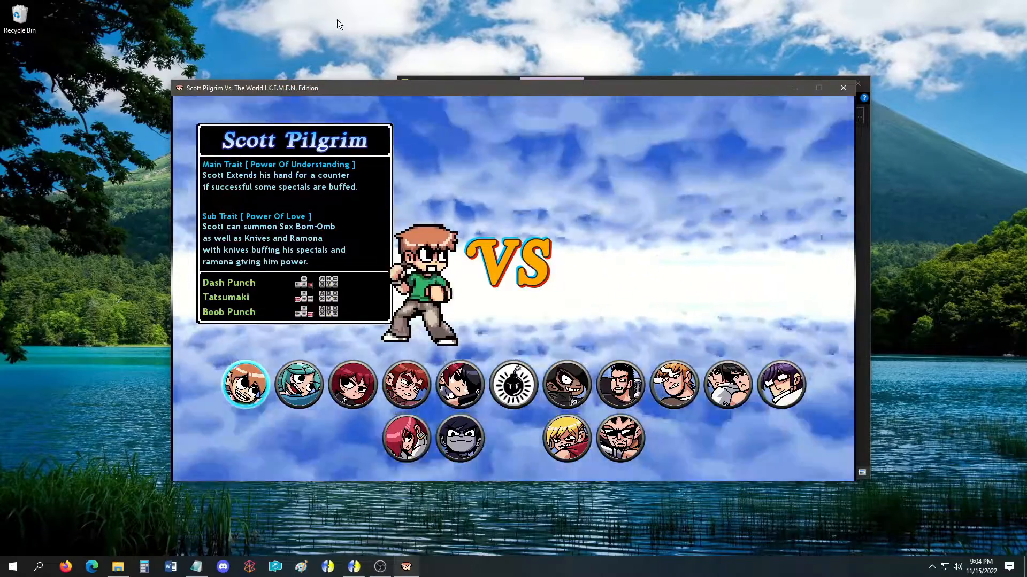
# Preview Kim Pine, Nega Scott, Knives Chau, Lucas Lee, Envy Adams and Stephen Stills on the select screen.
pyautogui.click(352, 384)
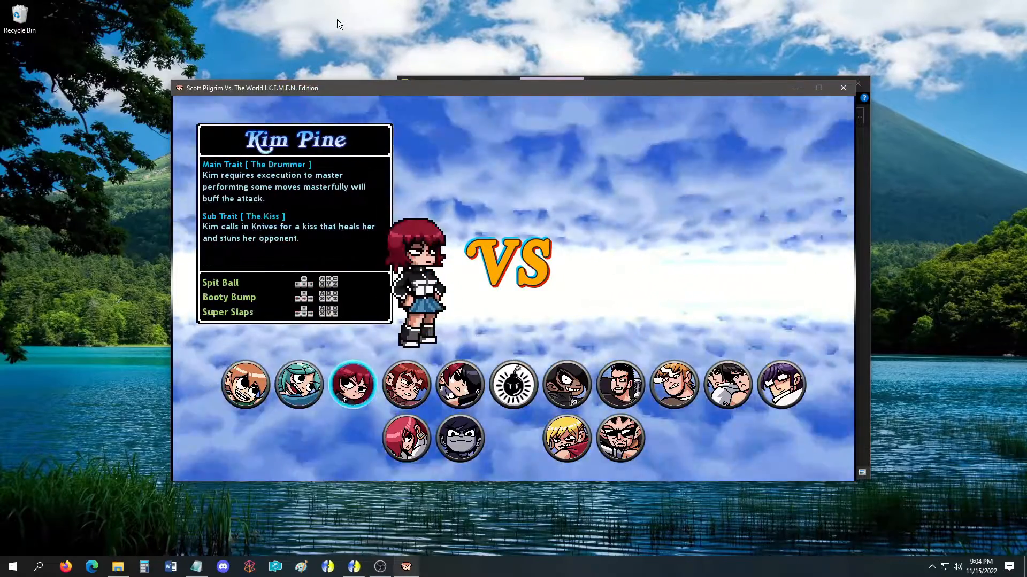
pyautogui.click(460, 438)
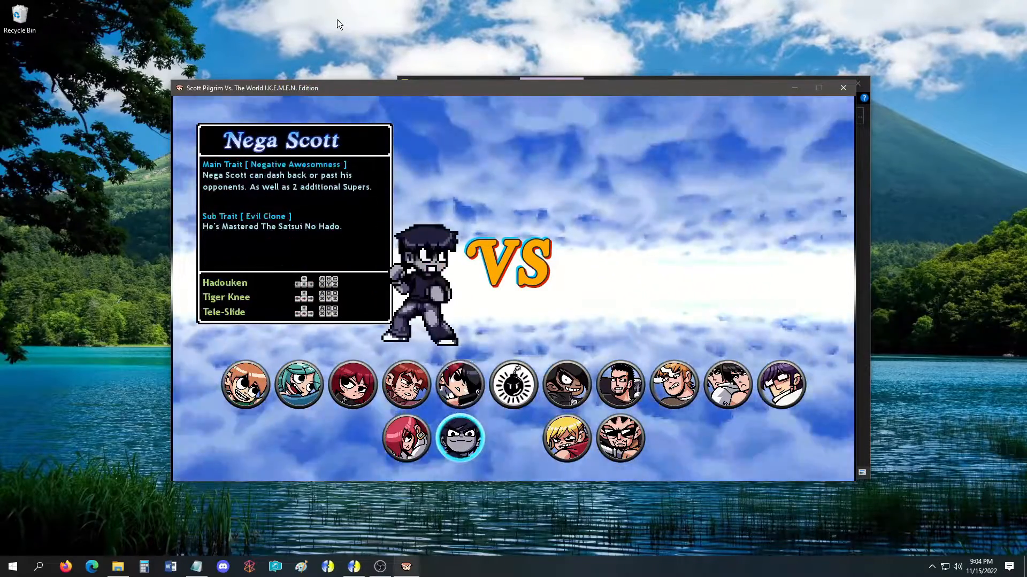
pyautogui.click(460, 384)
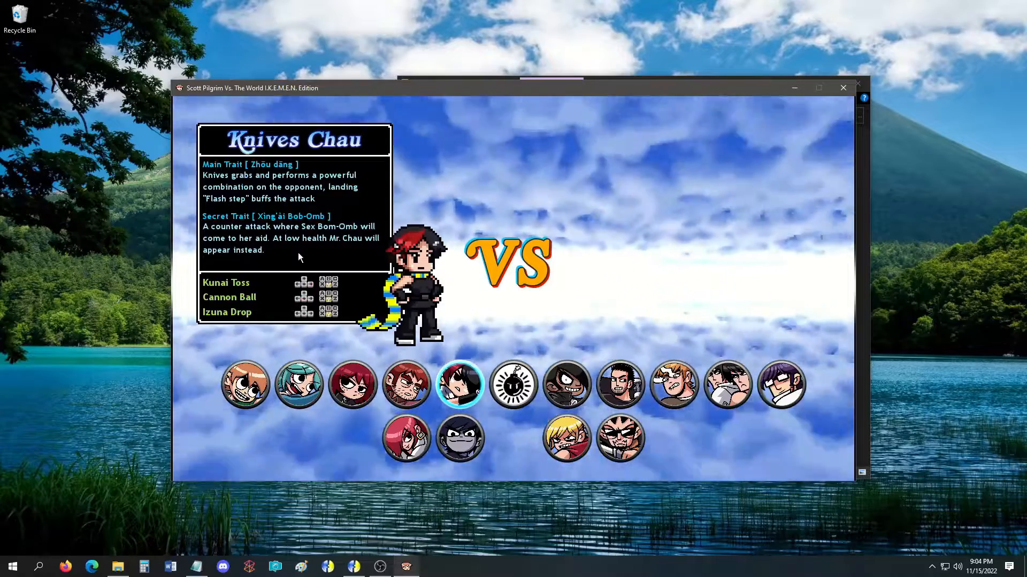
pyautogui.click(619, 384)
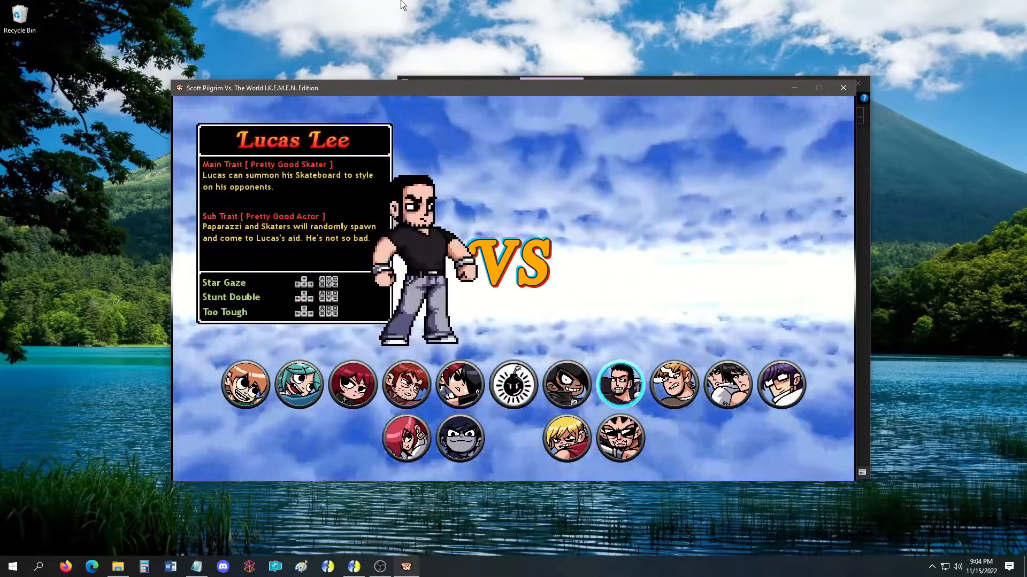
pyautogui.click(619, 437)
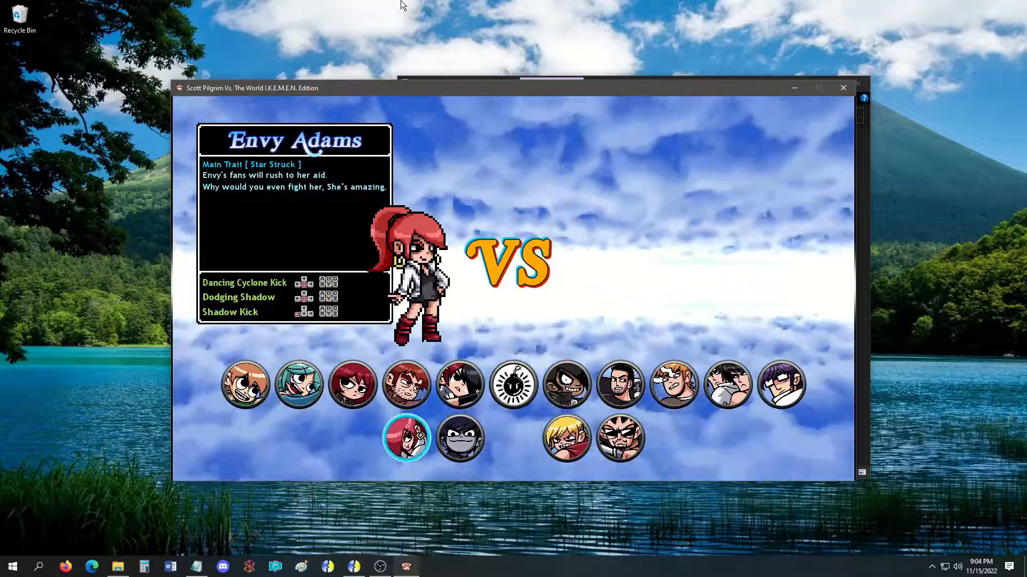
pyautogui.click(245, 384)
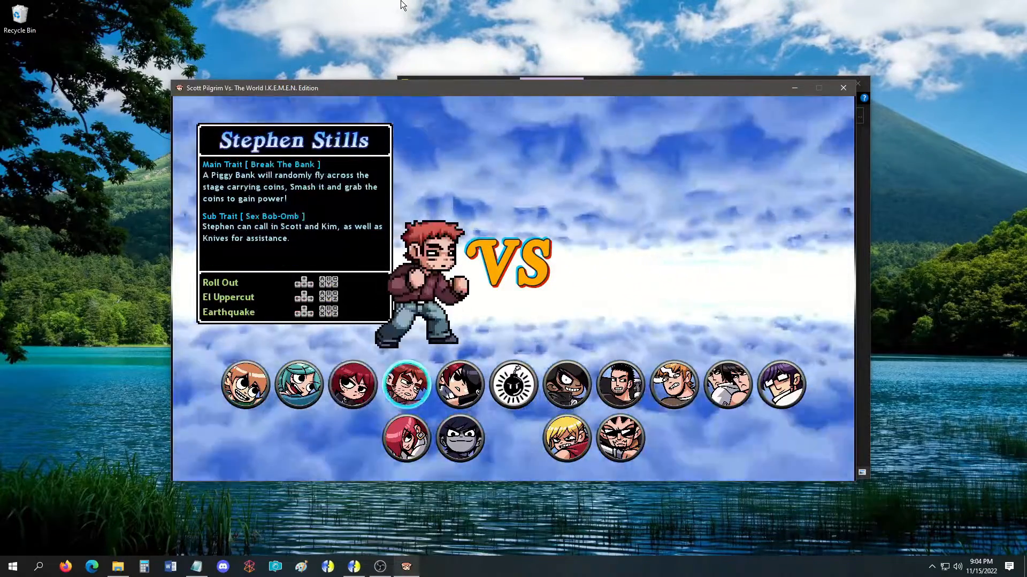
# Preview Todd Ingram, Roxy Richter, Envy Adams, Stephen Stills and Scott Pilgrim, then close the game.
pyautogui.click(672, 384)
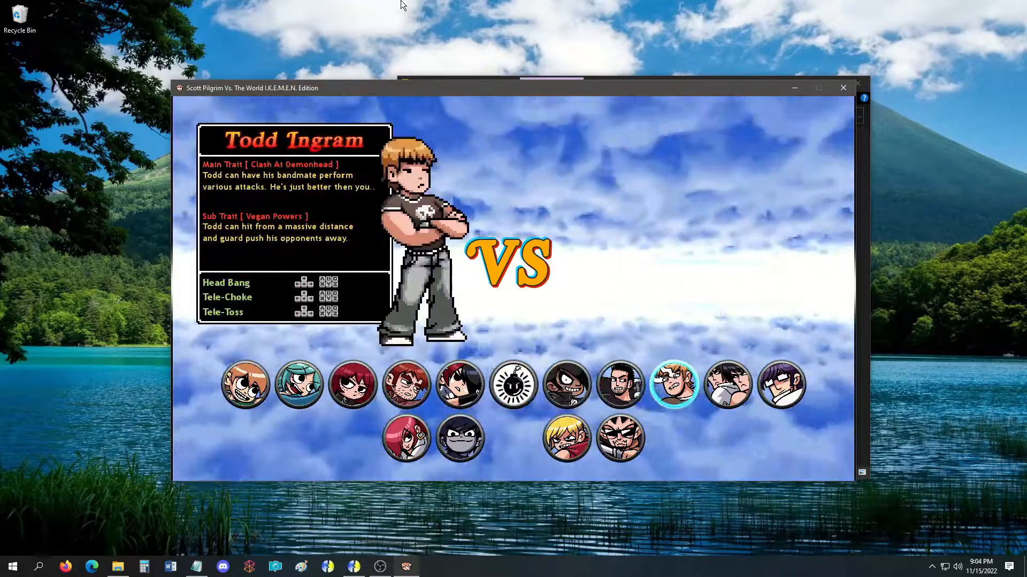
pyautogui.click(565, 439)
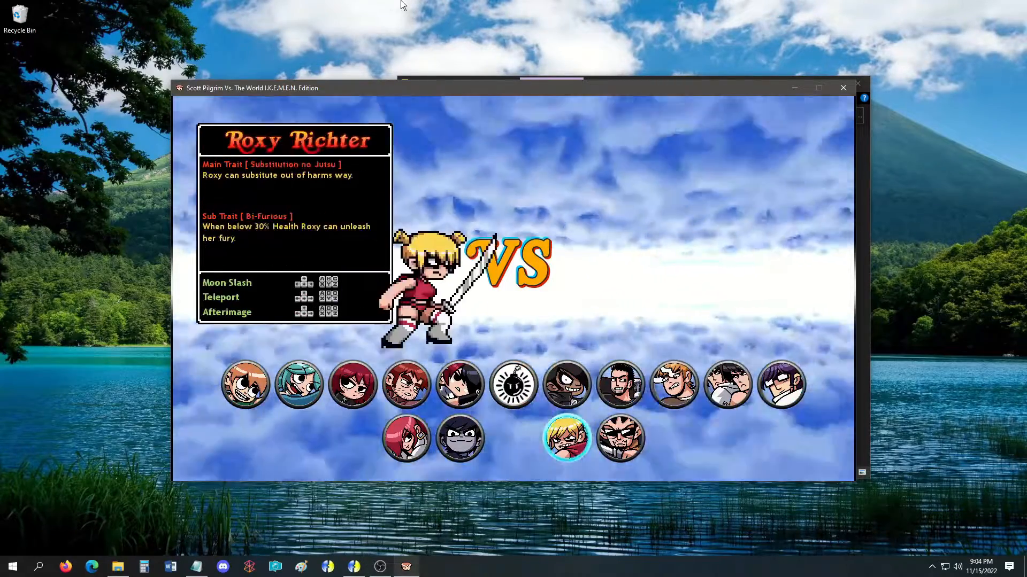
pyautogui.click(406, 438)
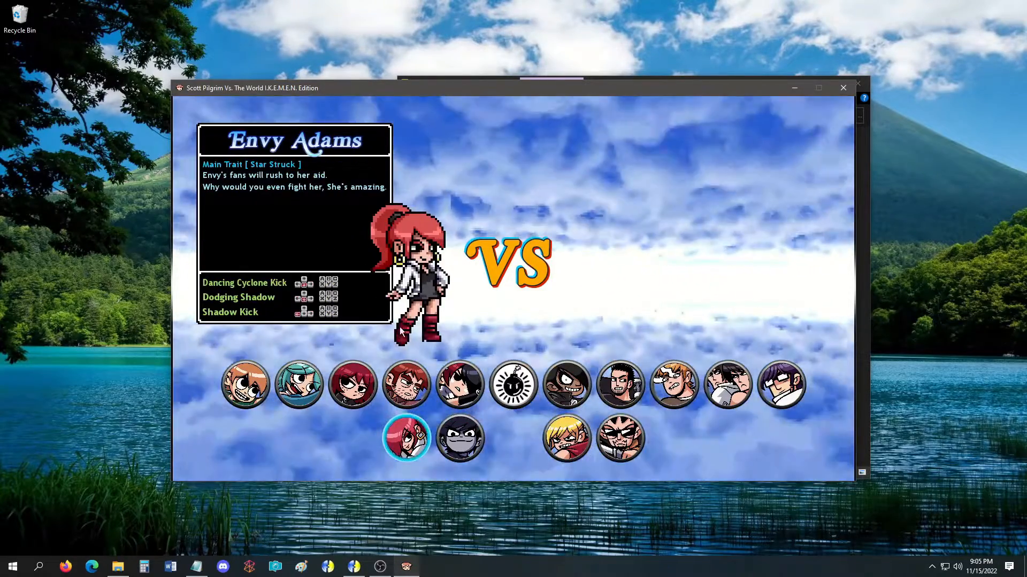
pyautogui.click(406, 384)
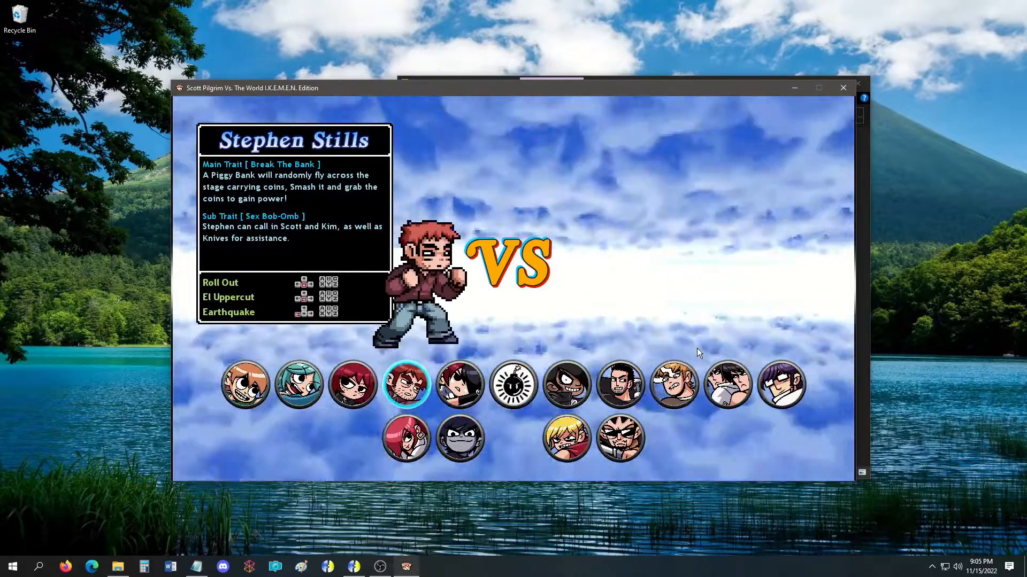
pyautogui.click(246, 384)
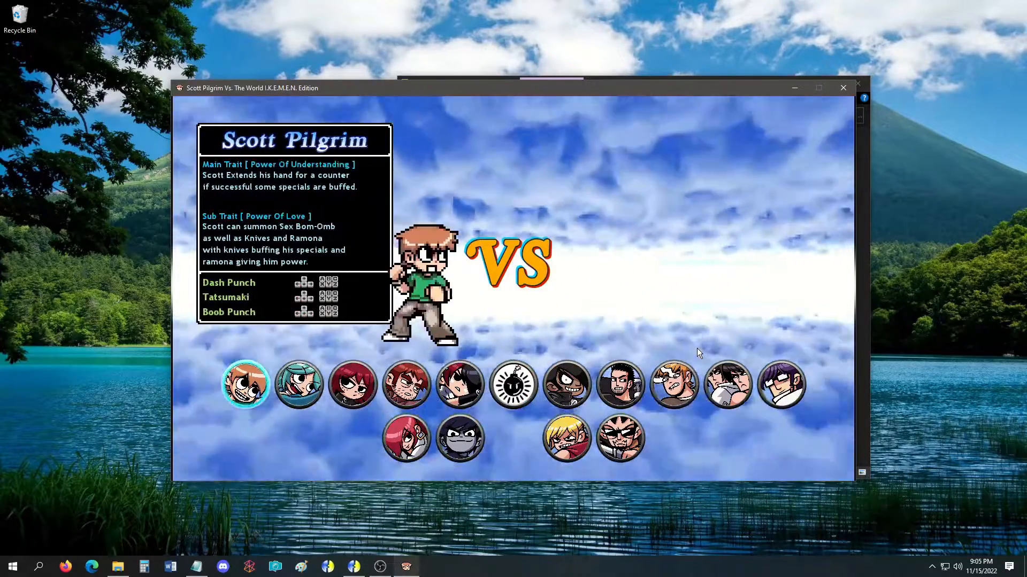
pyautogui.moveTo(555, 285)
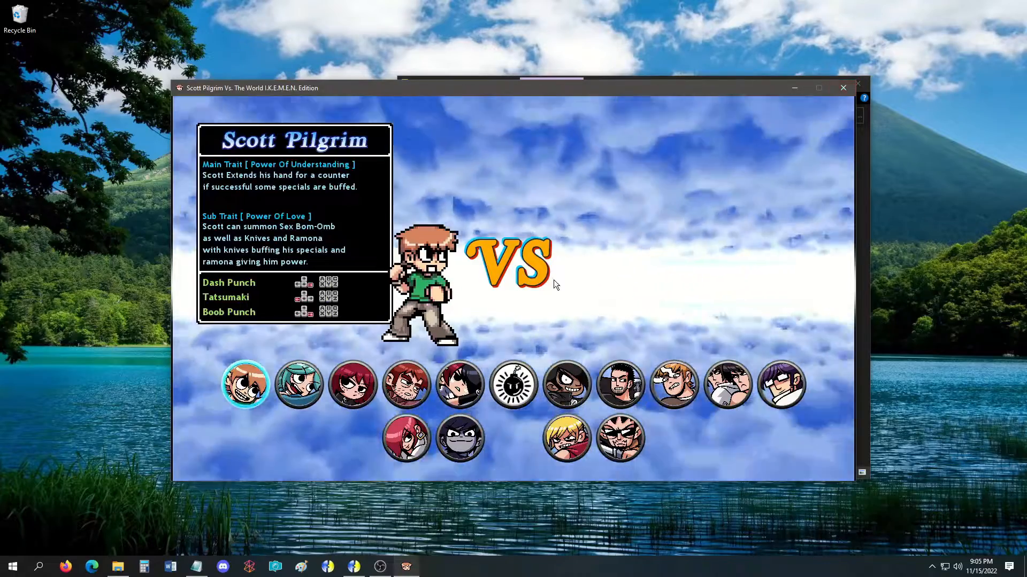
pyautogui.moveTo(742, 236)
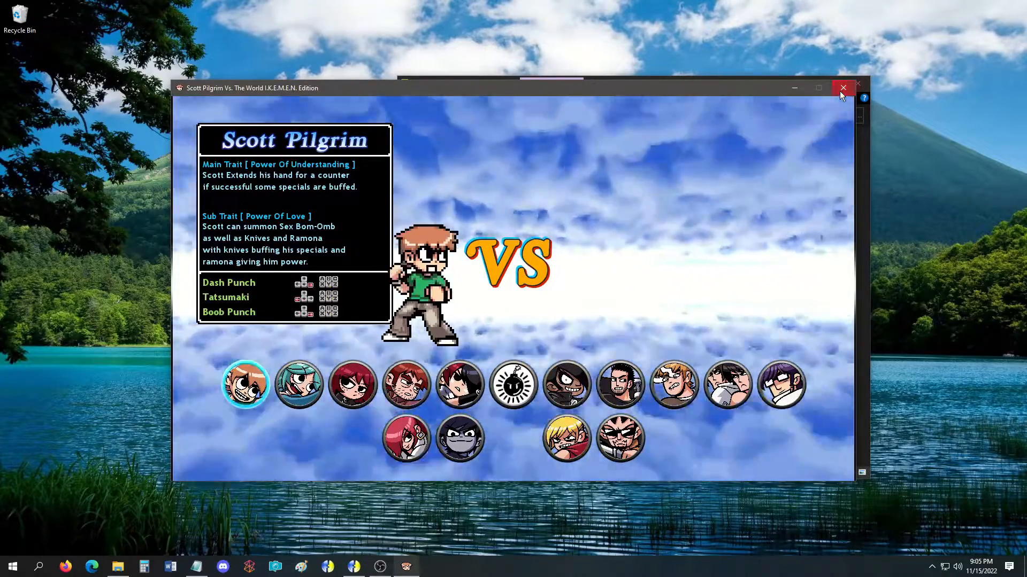
pyautogui.click(842, 88)
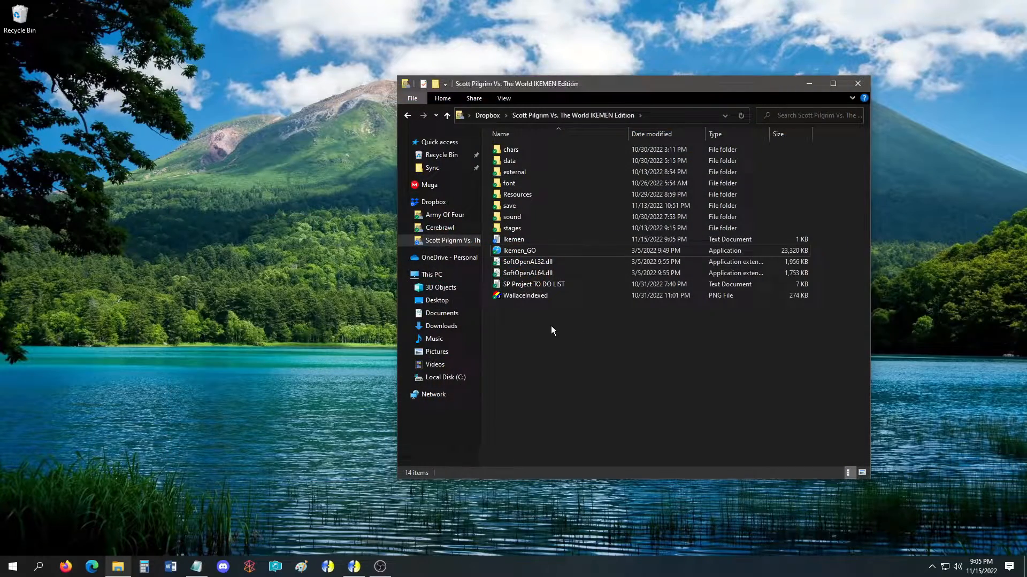